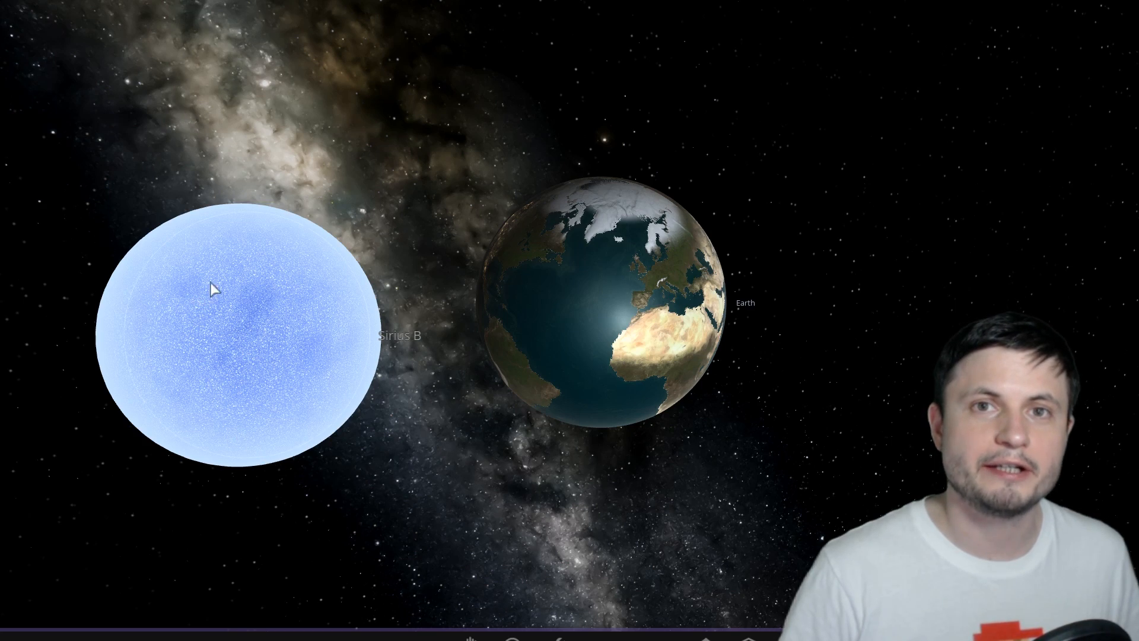
mouse_move(365, 425)
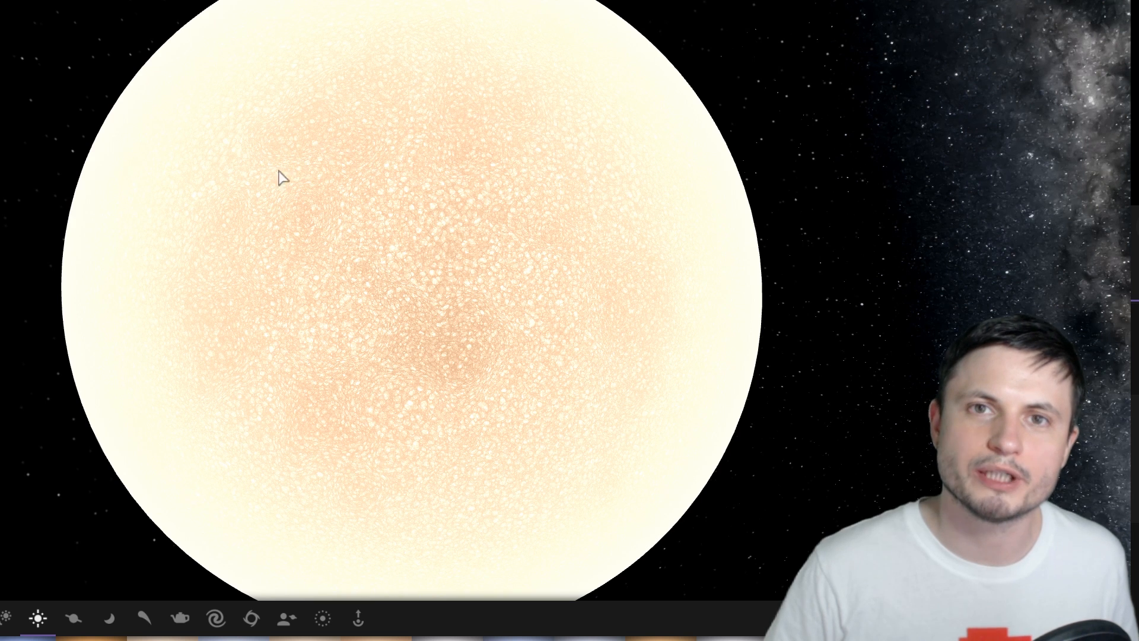
mouse_move(403, 182)
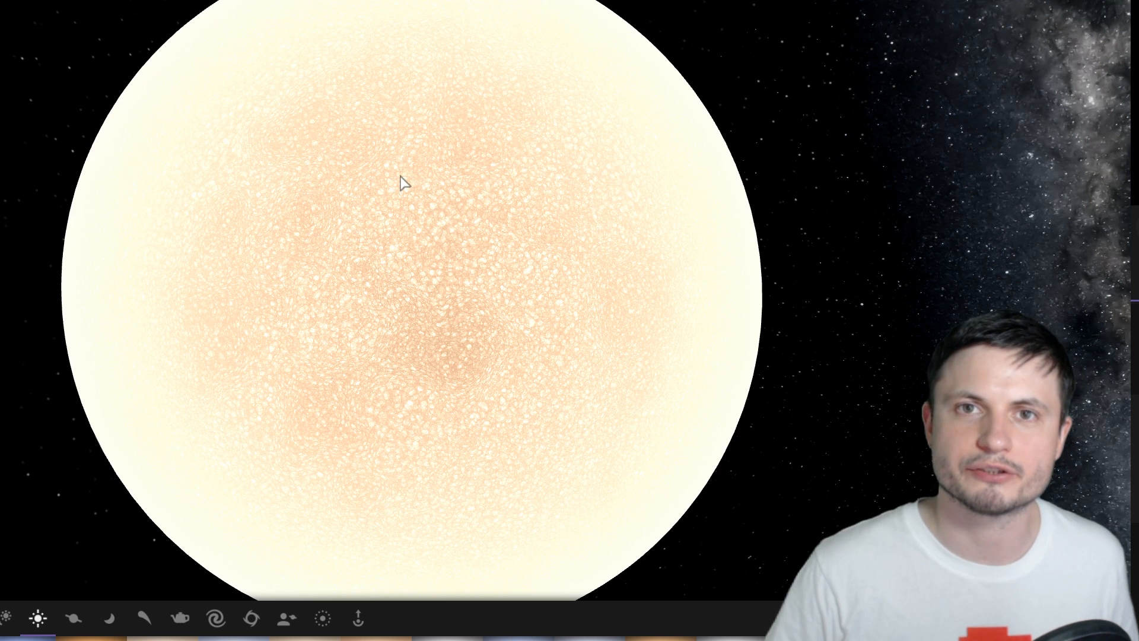
mouse_move(338, 184)
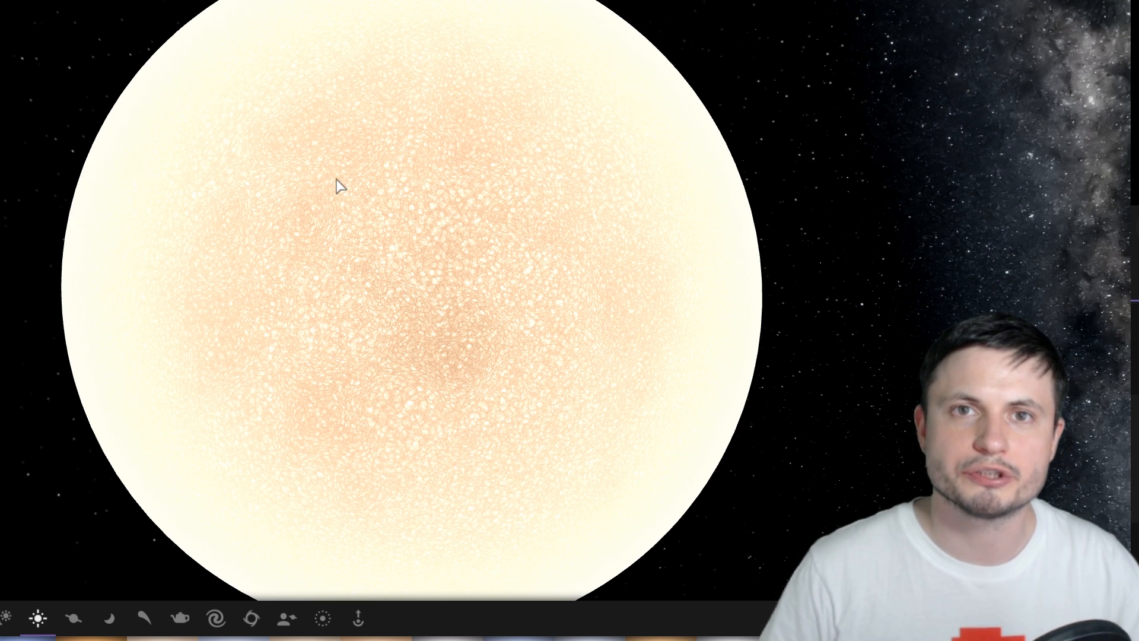